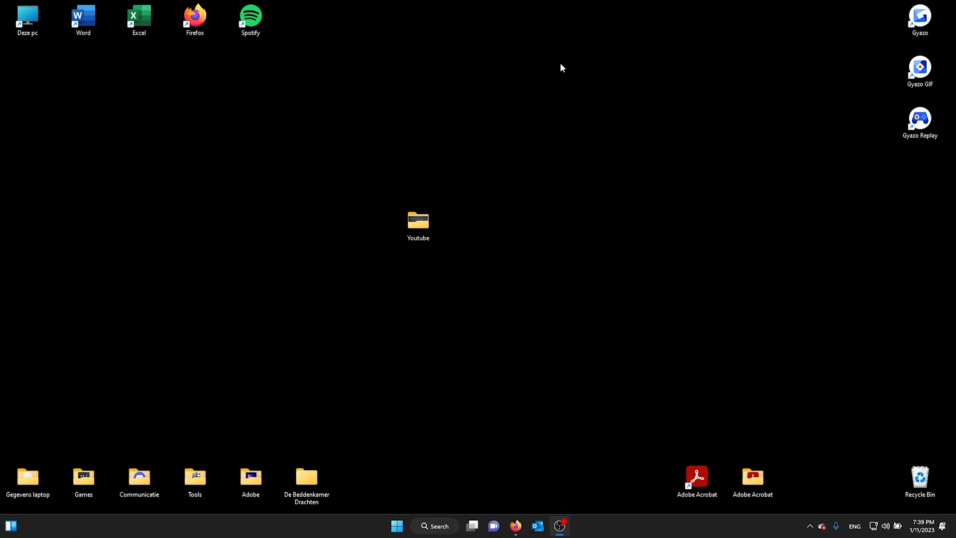
mouse_move(567, 110)
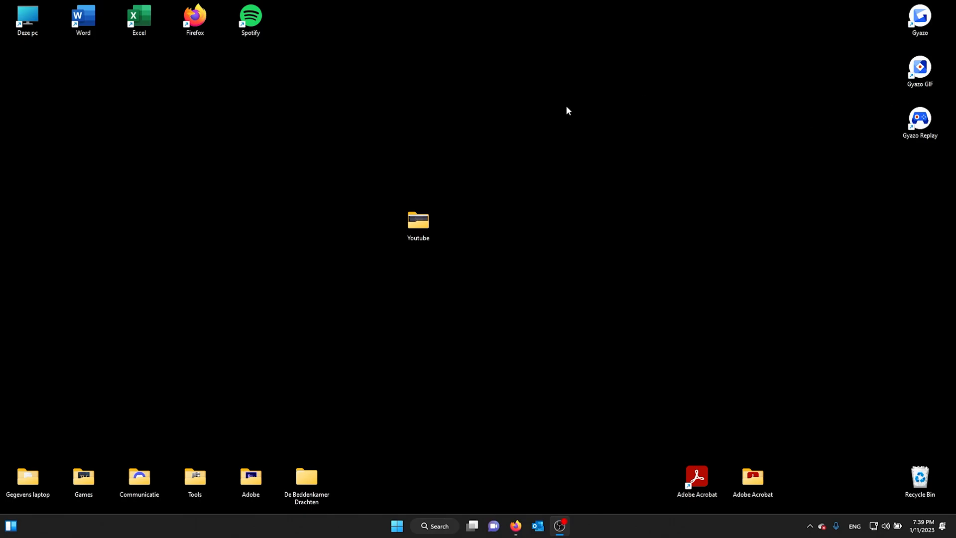
mouse_move(550, 121)
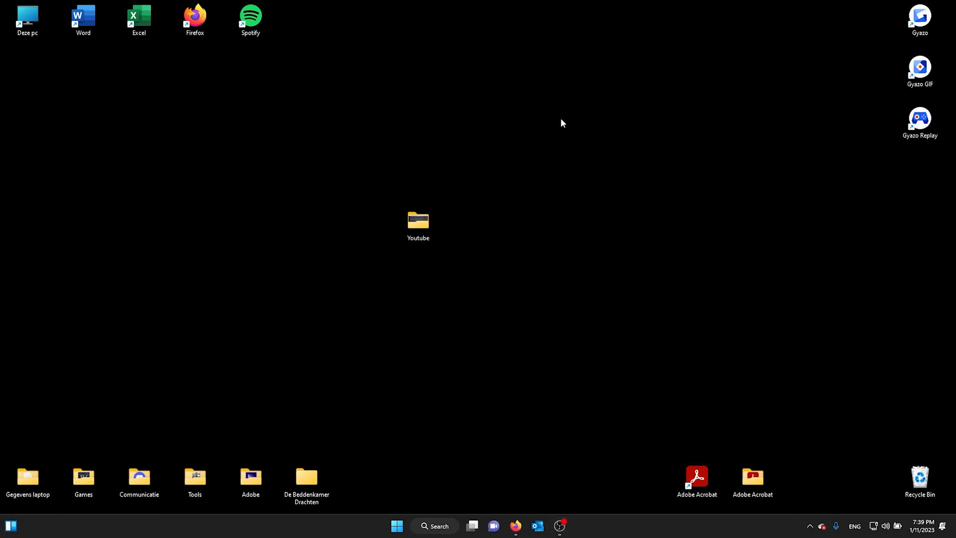
Select the Youtube folder in the centre of the desktop.
left_click(417, 221)
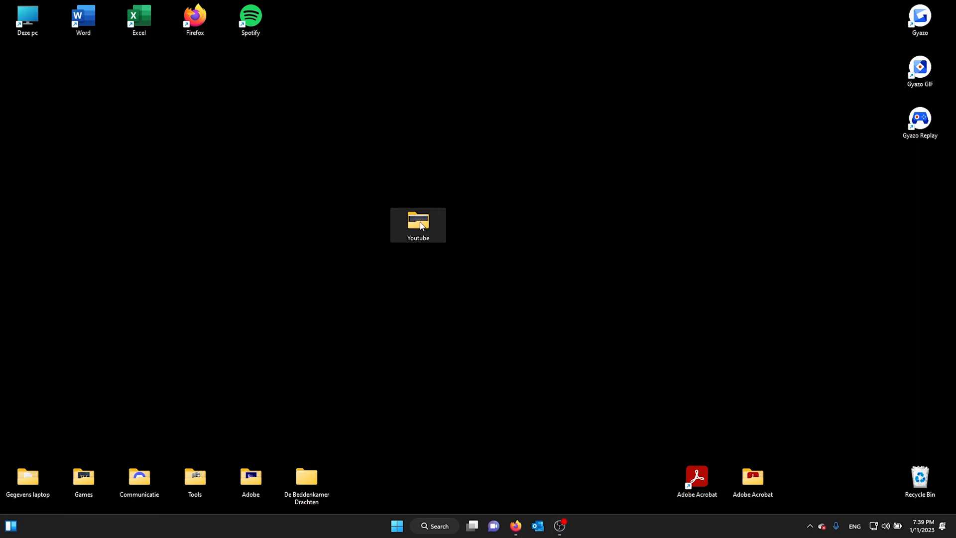
right_click(418, 225)
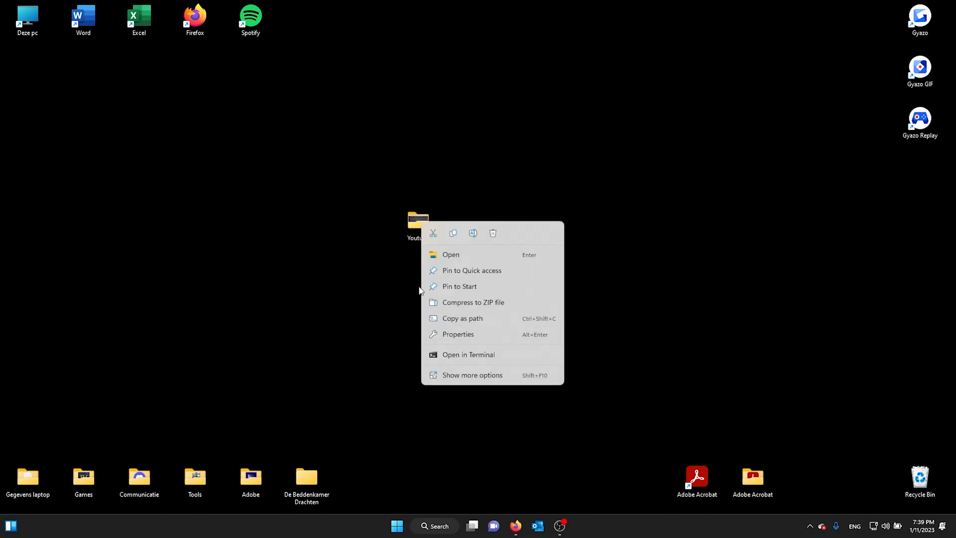
mouse_move(447, 352)
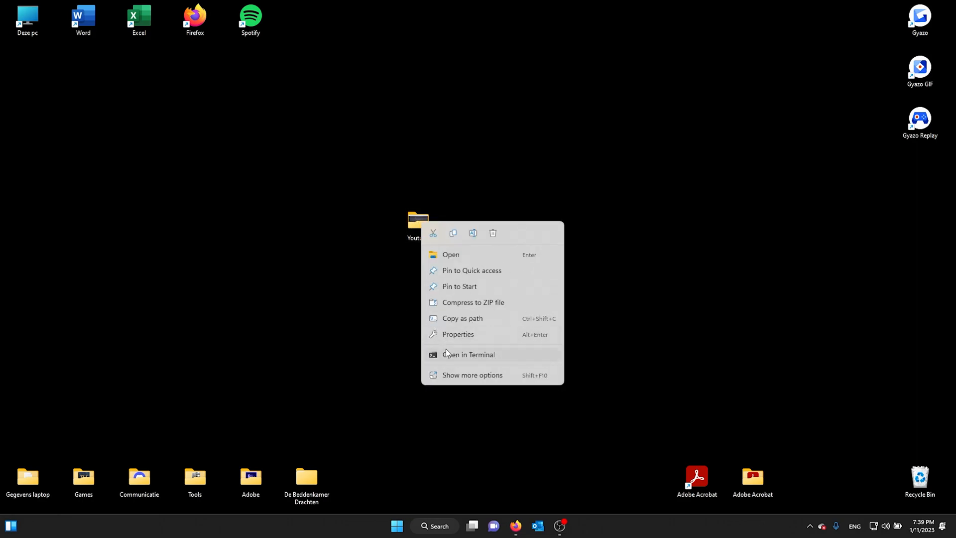
mouse_move(448, 297)
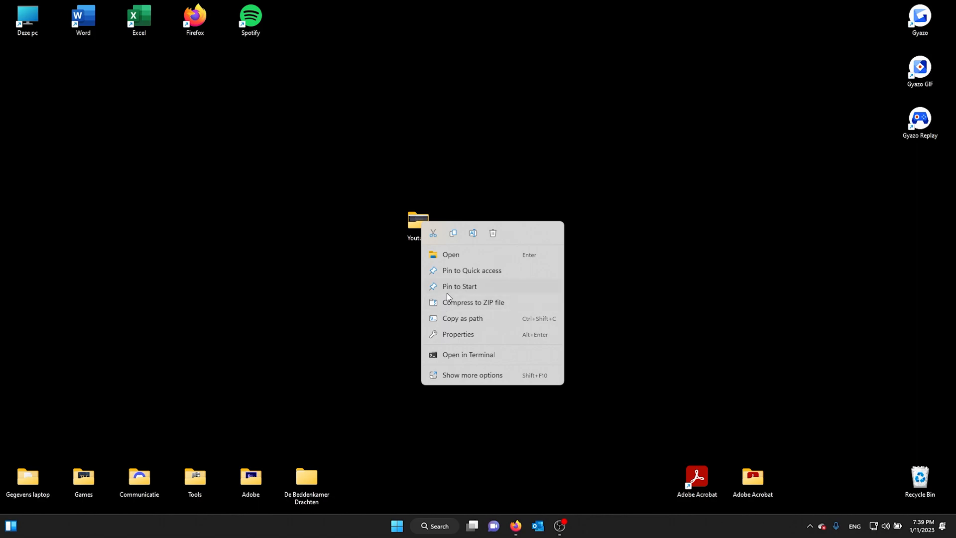
mouse_move(475, 245)
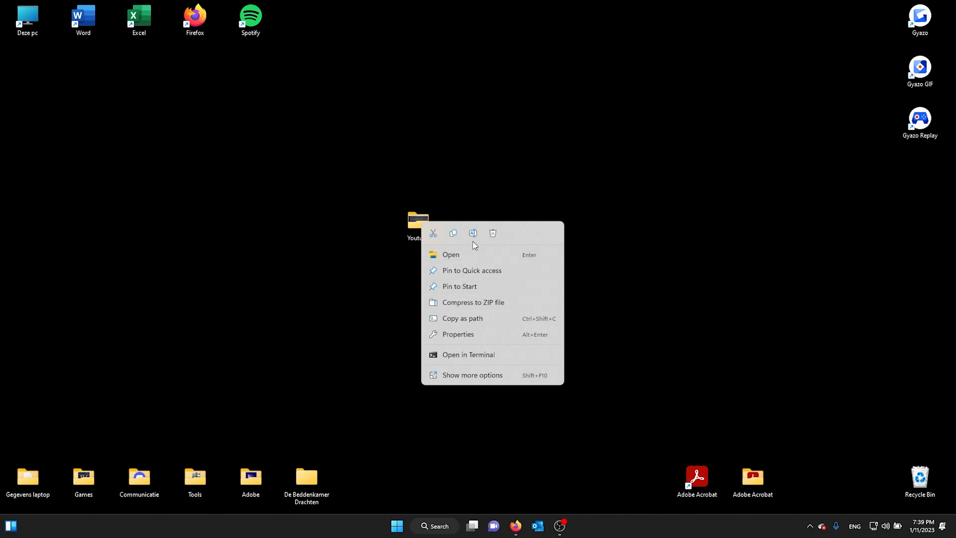
mouse_move(473, 233)
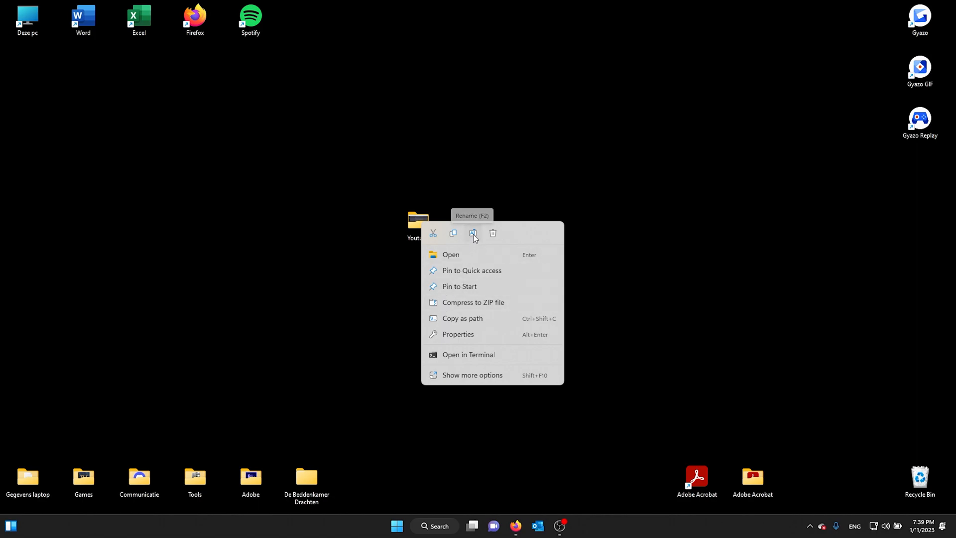
left_click(473, 233)
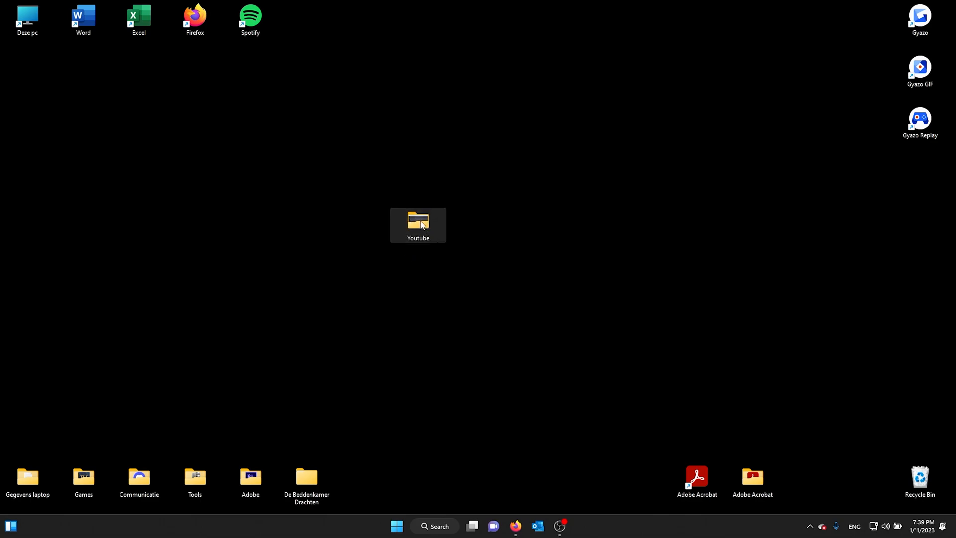
mouse_move(418, 223)
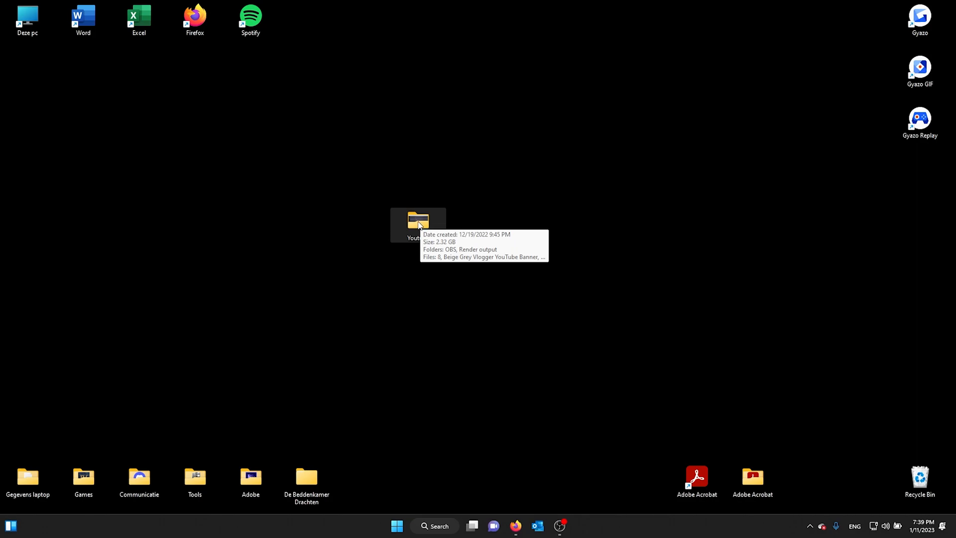
Rename the Youtube folder from the classic context menu under Show more options.
right_click(418, 221)
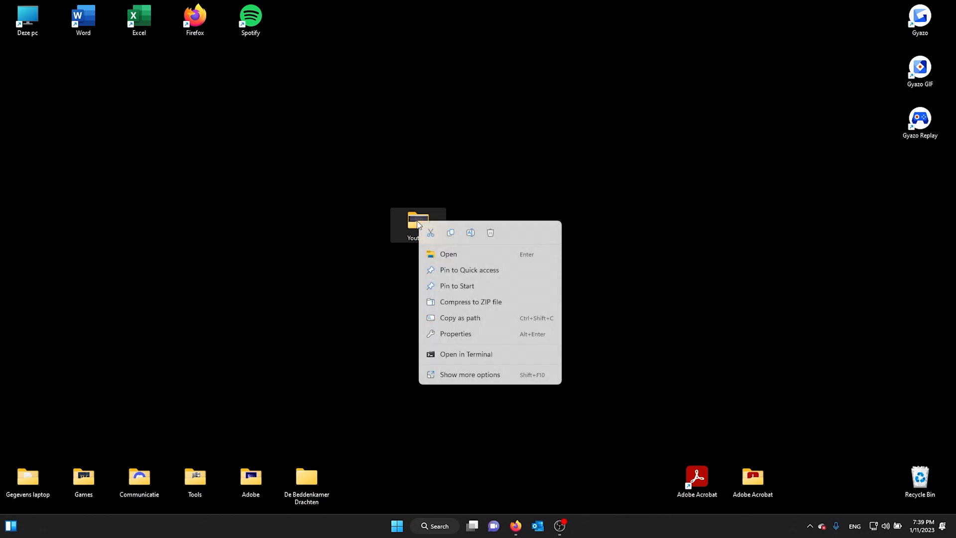
mouse_move(489, 380)
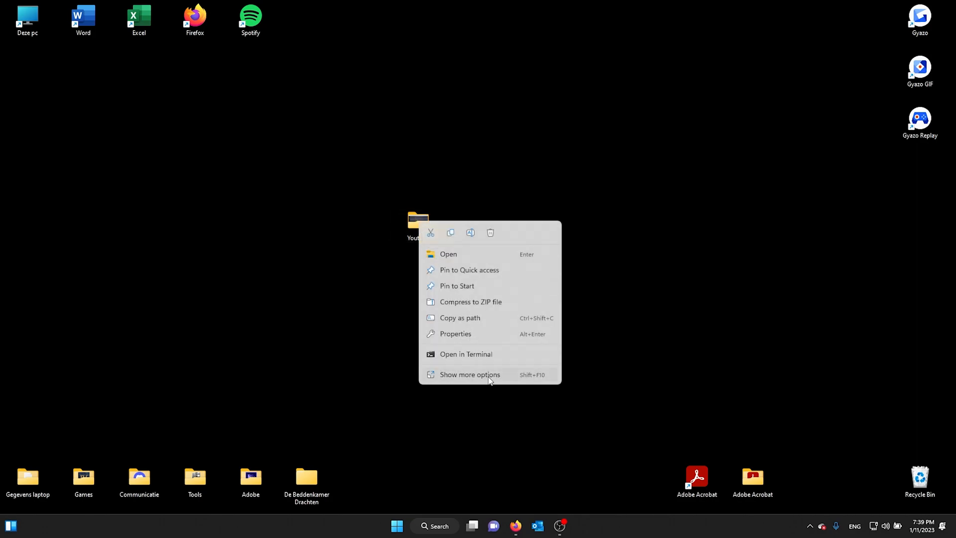
left_click(470, 374)
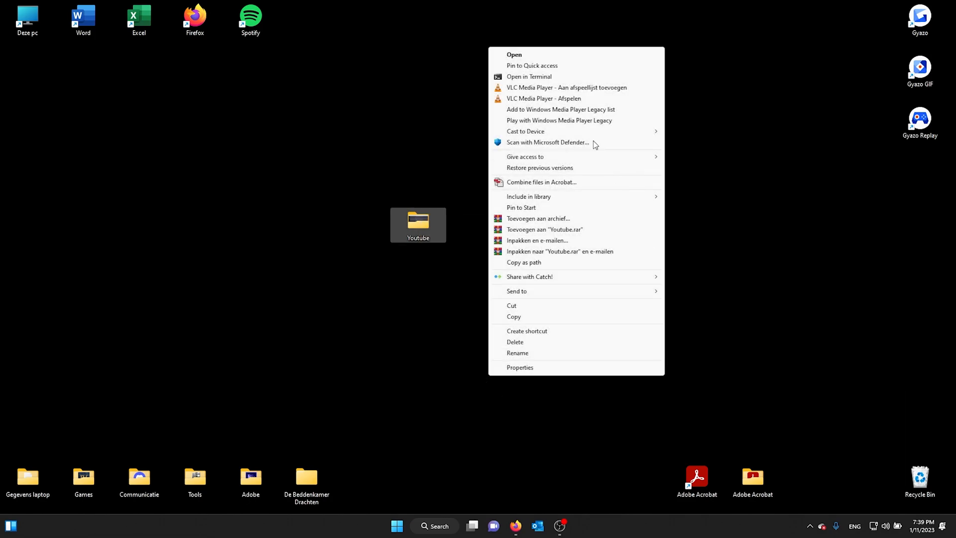
mouse_move(622, 323)
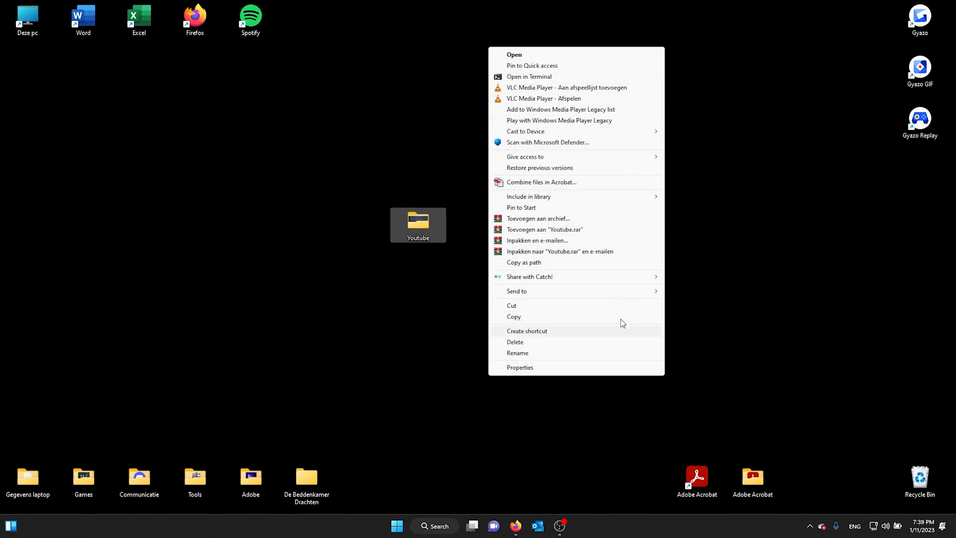
mouse_move(540, 317)
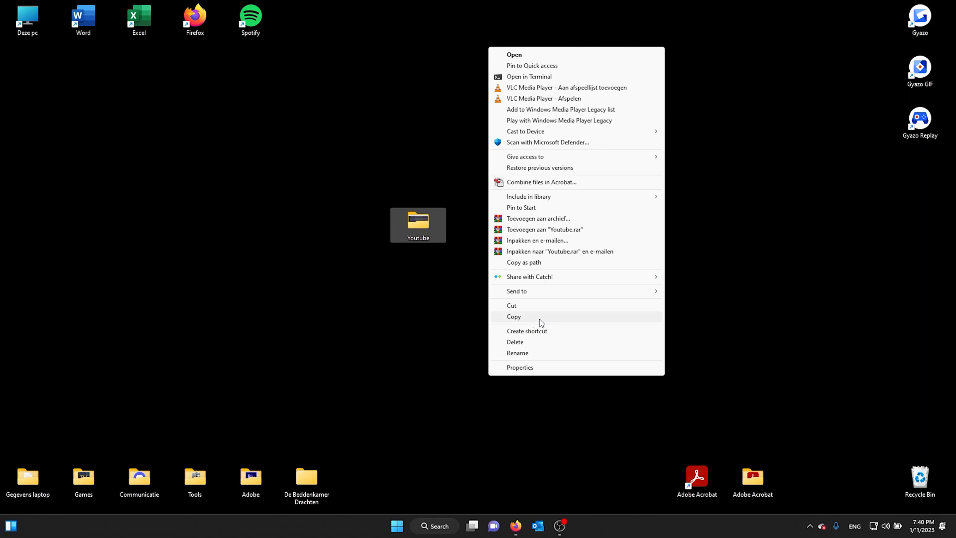
left_click(517, 352)
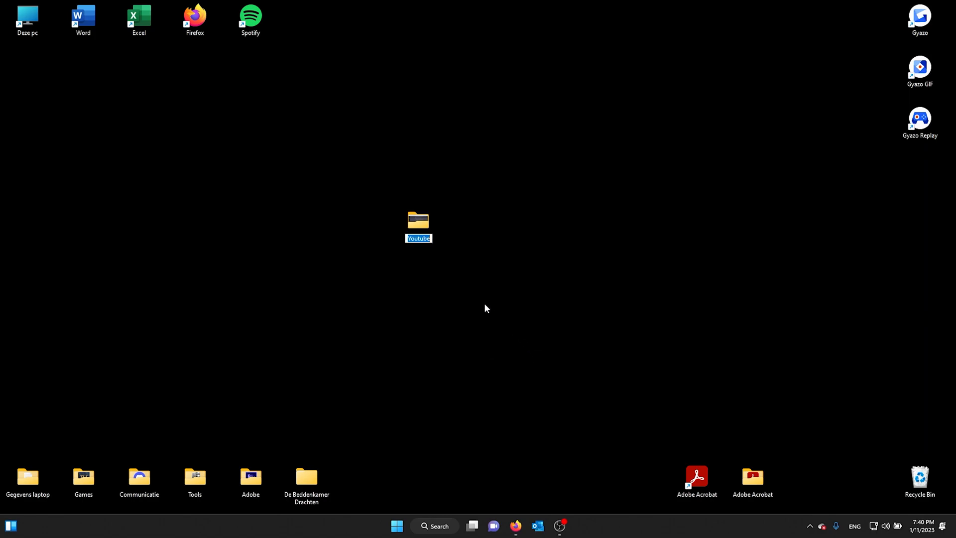
Open Youtube and expand the Beige Grey Vlogger YouTube Banner file's full context menu.
double_click(418, 221)
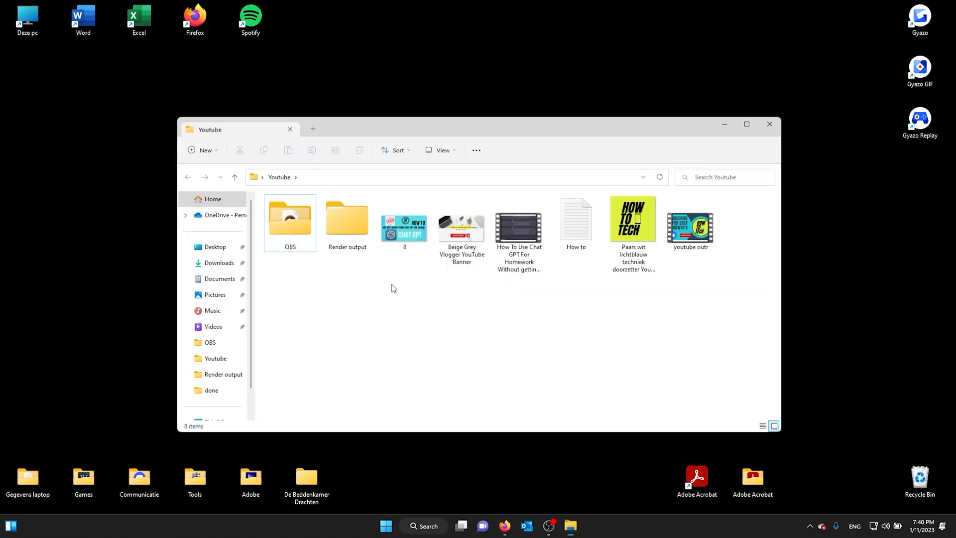
right_click(462, 229)
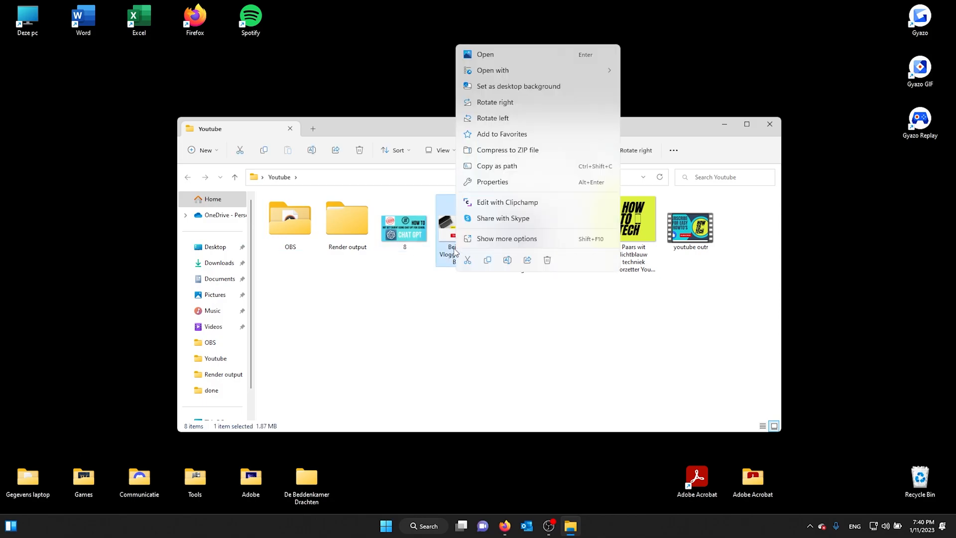
mouse_move(478, 251)
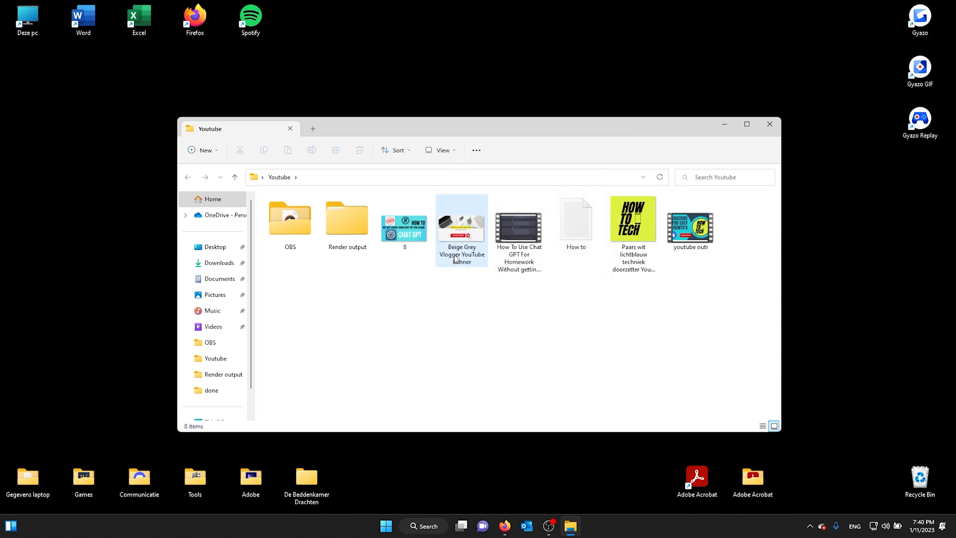
mouse_move(465, 242)
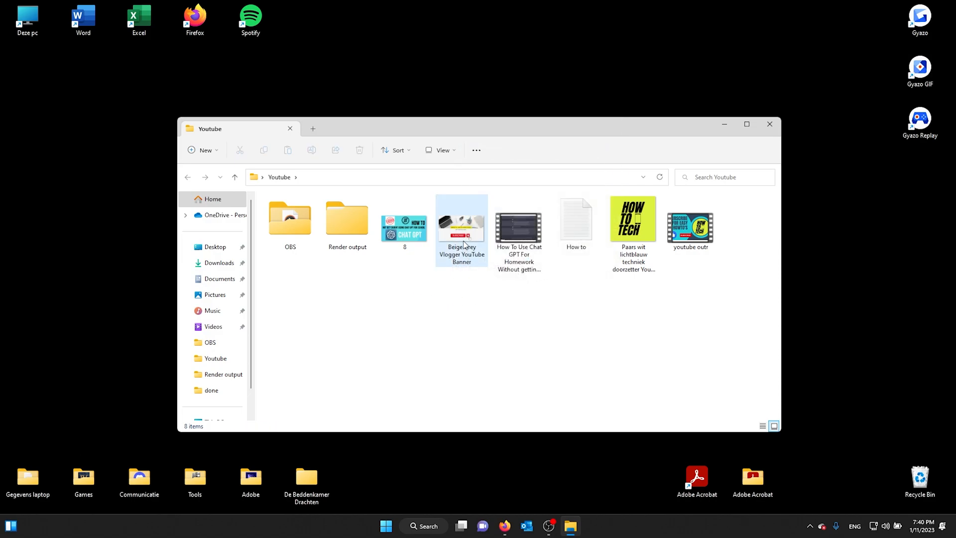
right_click(462, 219)
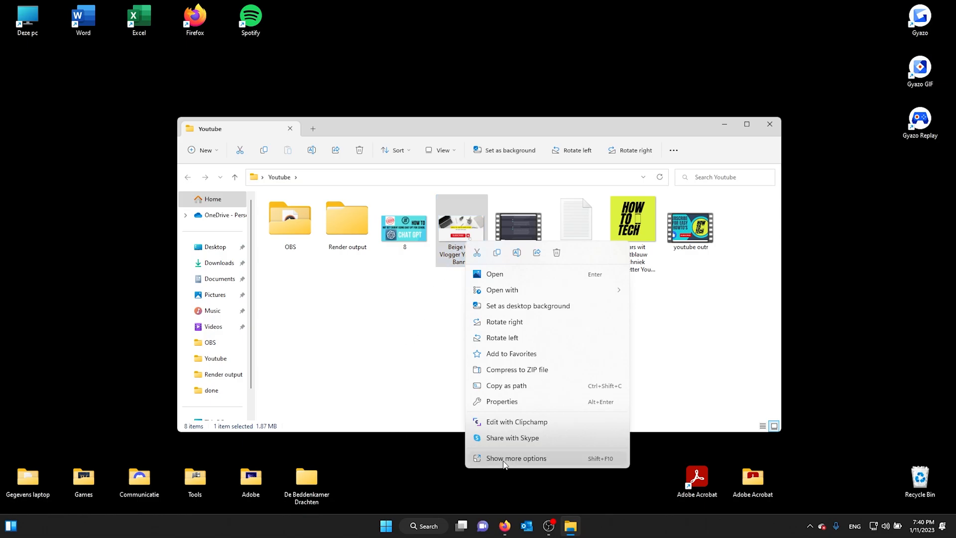
left_click(516, 458)
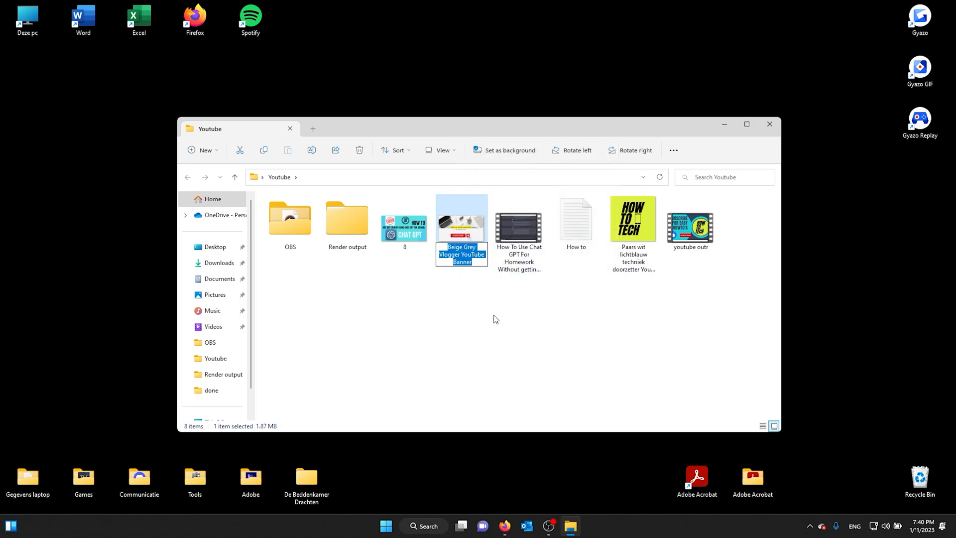
Click empty space to cancel renaming the banner file, keeping its original name.
left_click(476, 323)
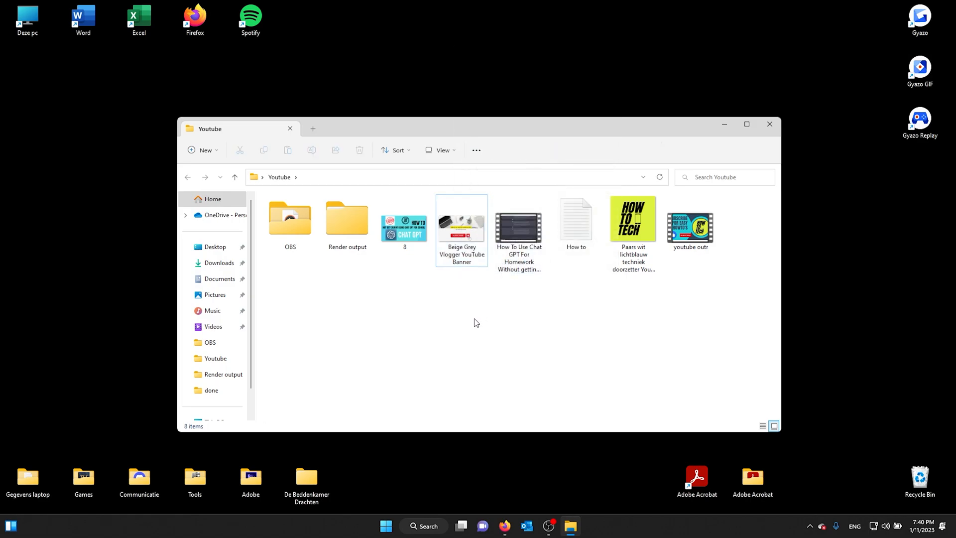
mouse_move(488, 328)
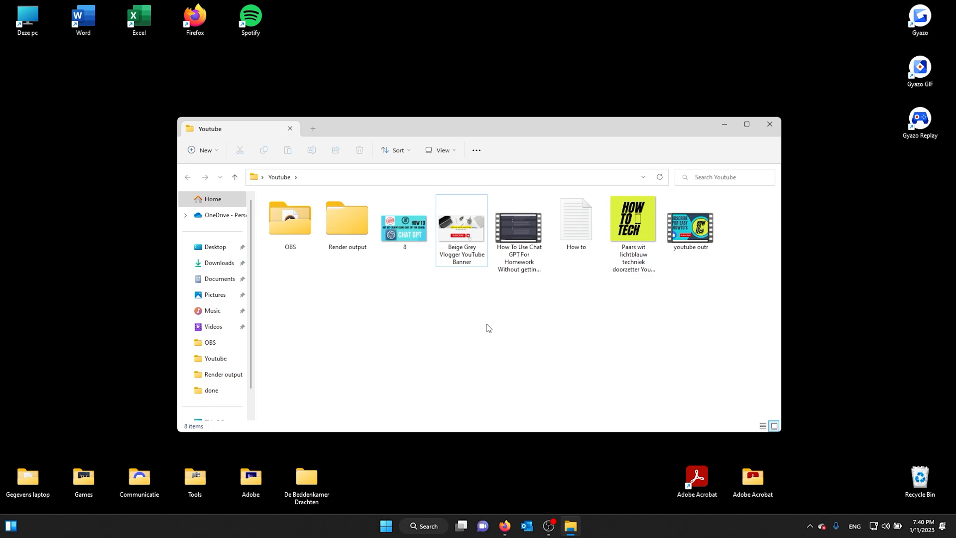
mouse_move(538, 330)
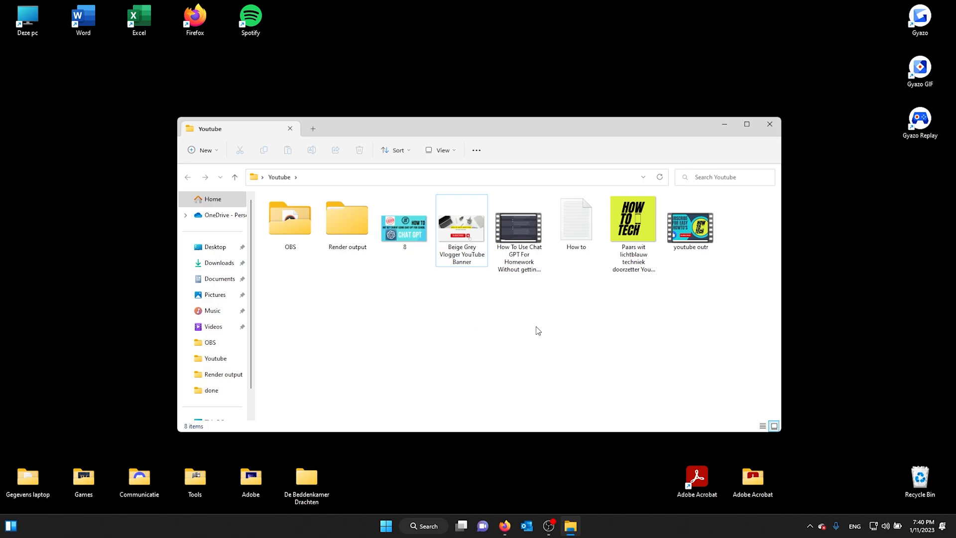